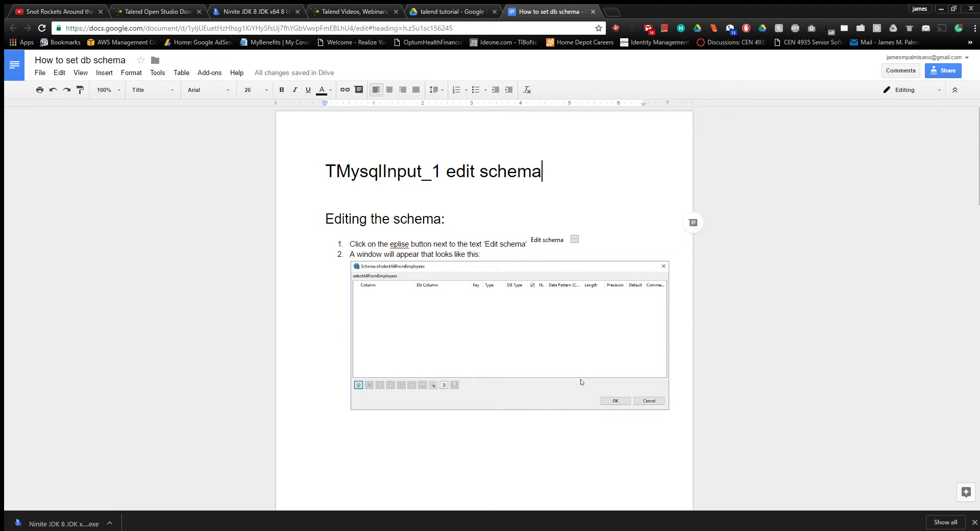
mouse_move(720, 207)
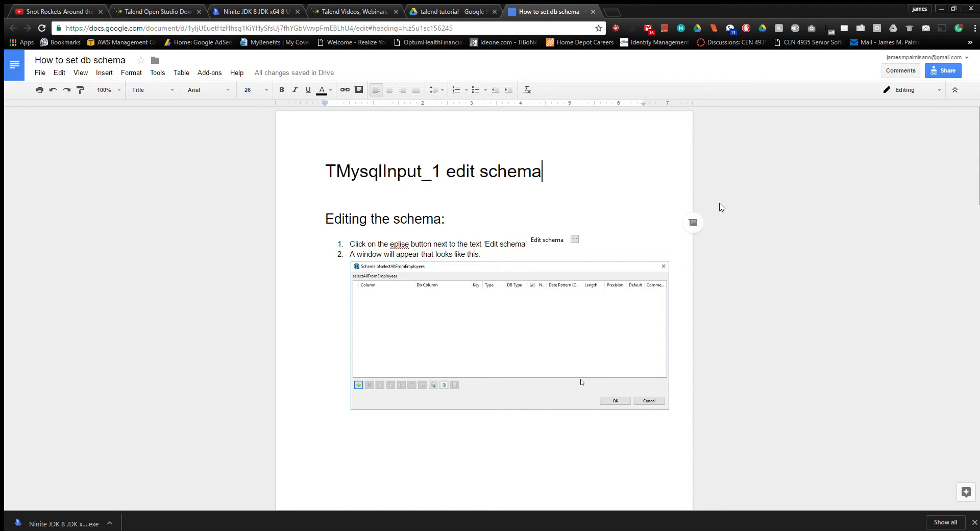
mouse_move(771, 219)
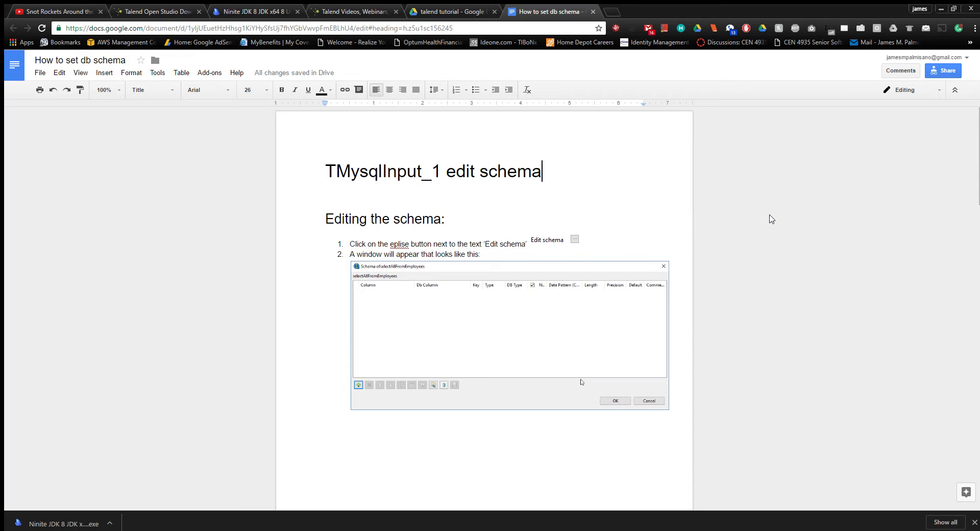
mouse_move(791, 228)
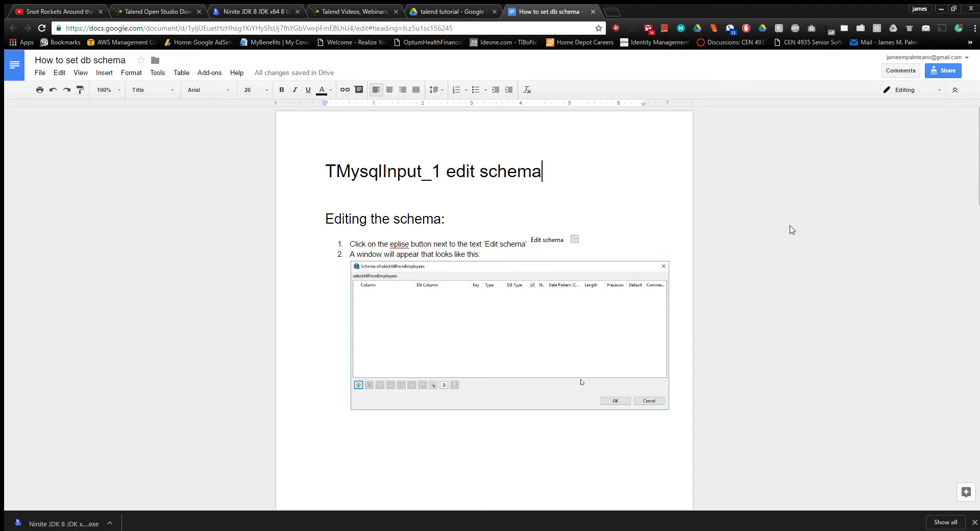
Correct the misspelled 'eplise' in step 1 to 'ellipse' via the spelling suggestion.
scroll(up, 3)
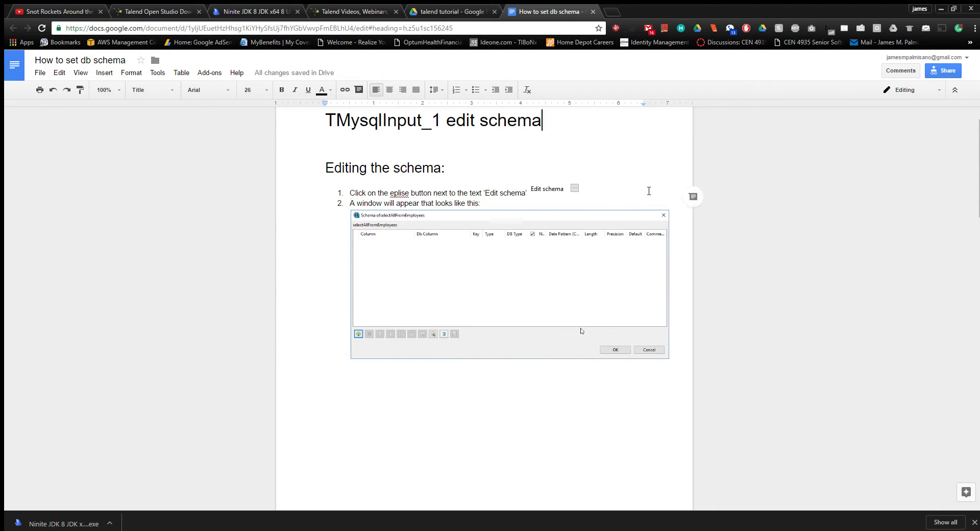
mouse_move(520, 178)
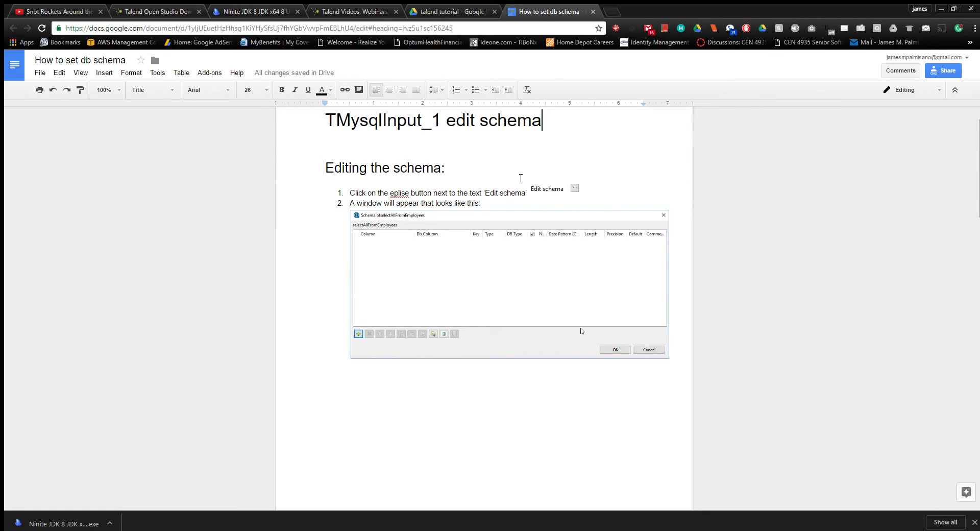
right_click(398, 193)
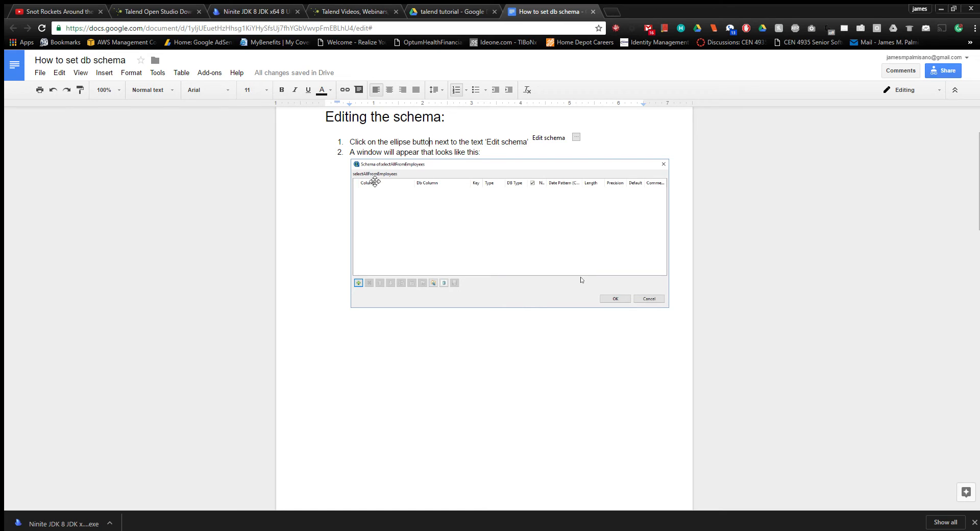
mouse_move(497, 222)
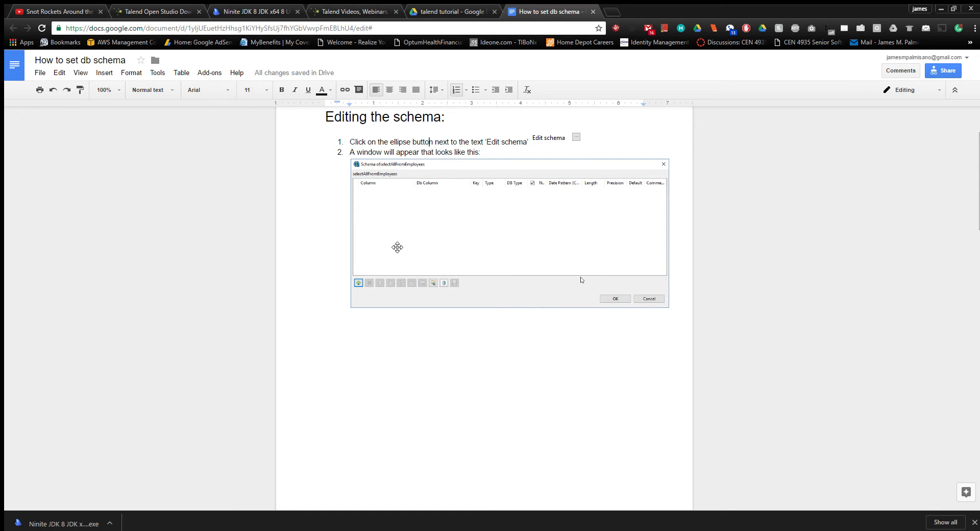
mouse_move(385, 202)
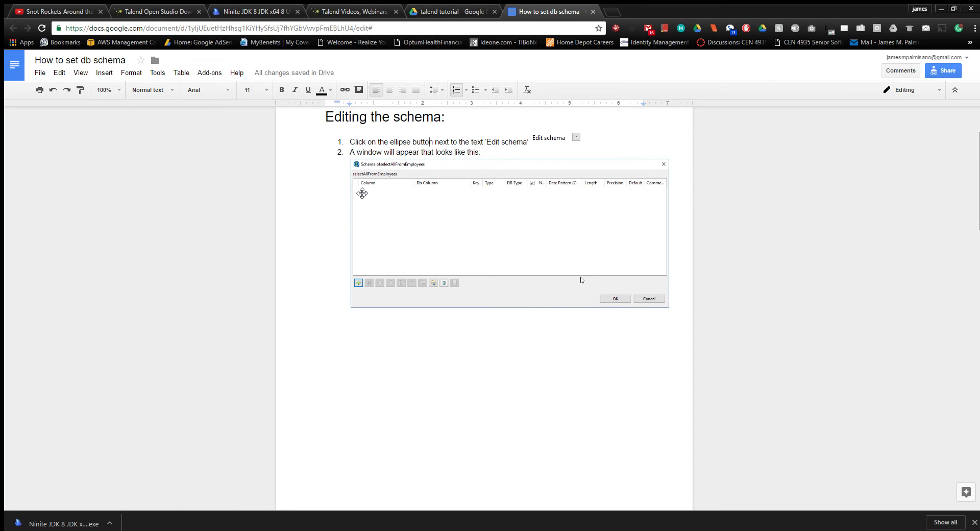
mouse_move(456, 347)
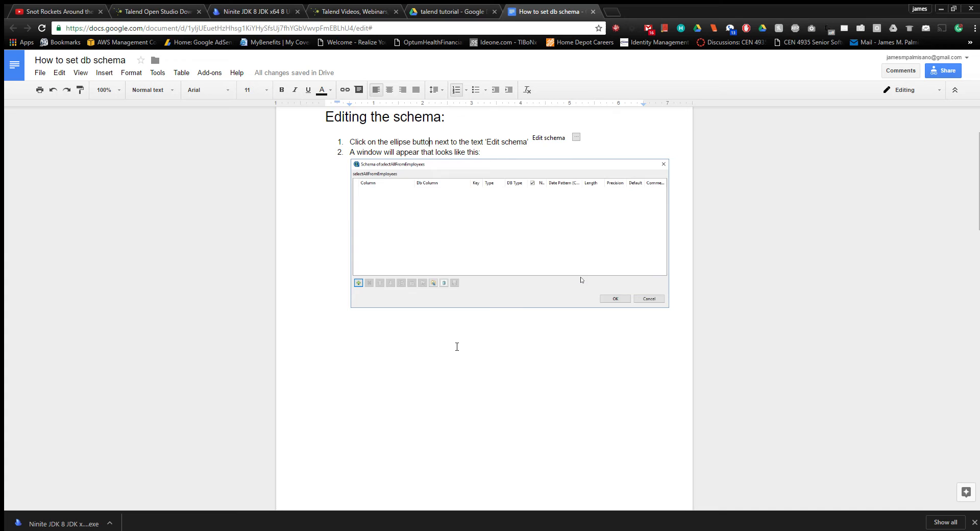
Scroll down to step 3 and the MySQL describe employees table output.
scroll(down, 3)
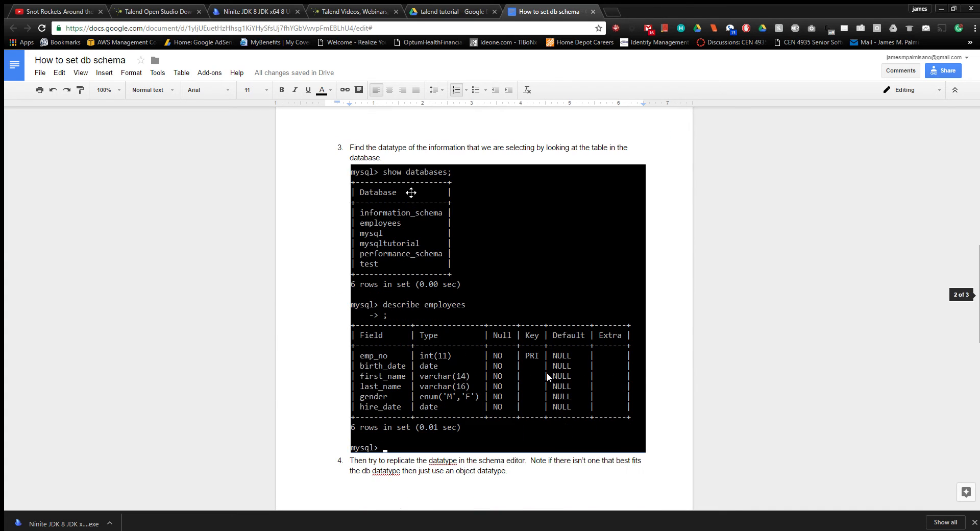
mouse_move(456, 220)
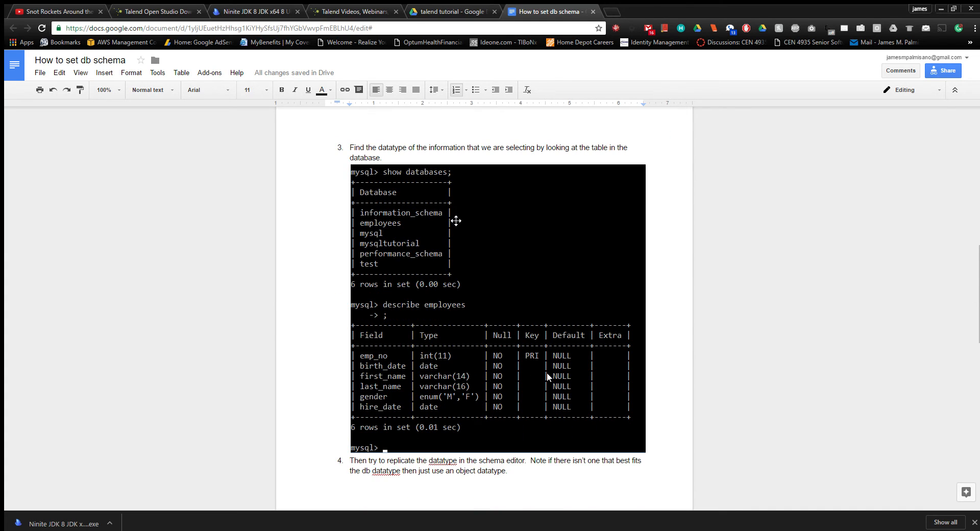
mouse_move(477, 222)
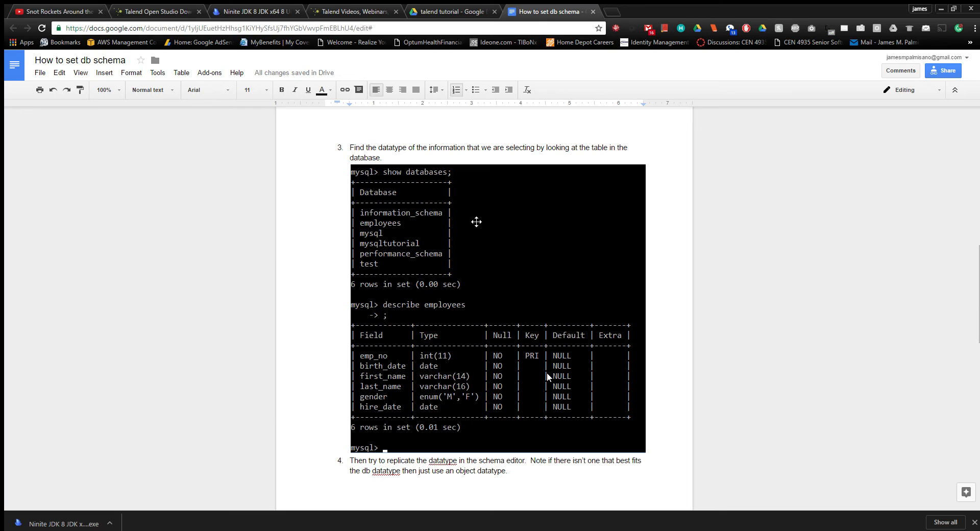
mouse_move(484, 231)
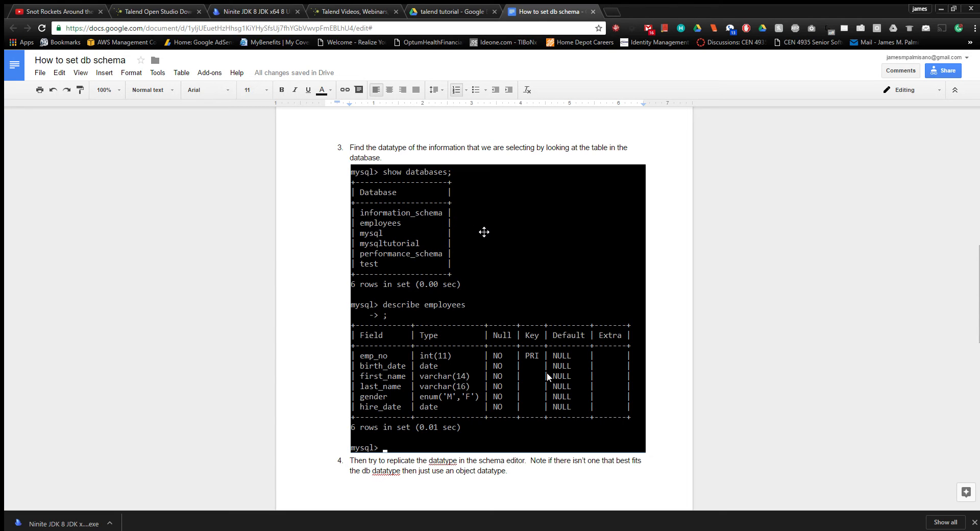
scroll(down, 3)
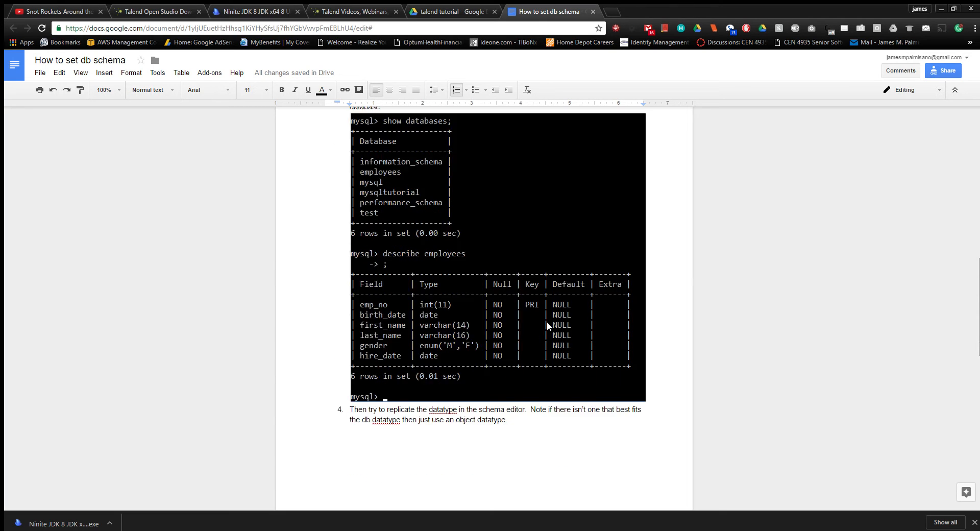
scroll(down, 3)
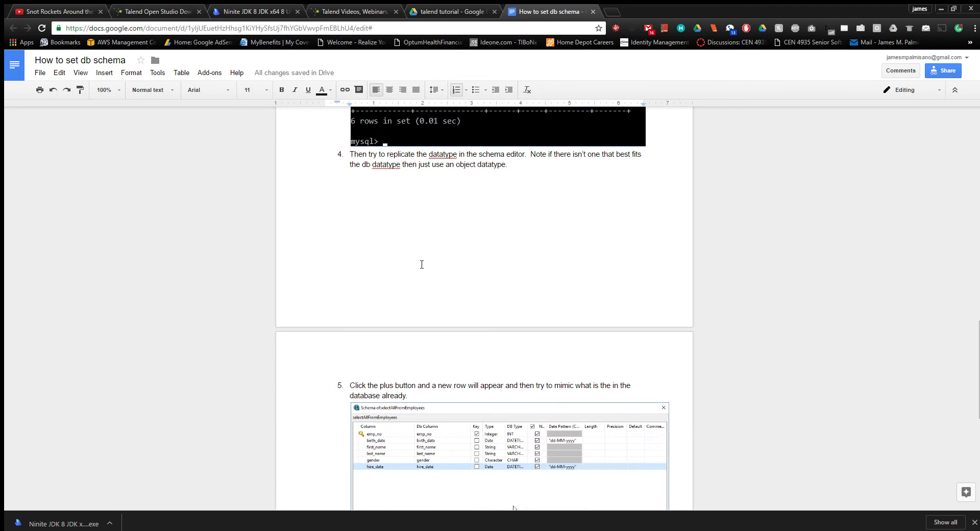
Scroll further to review step 5's completed schema editor screenshot.
scroll(down, 3)
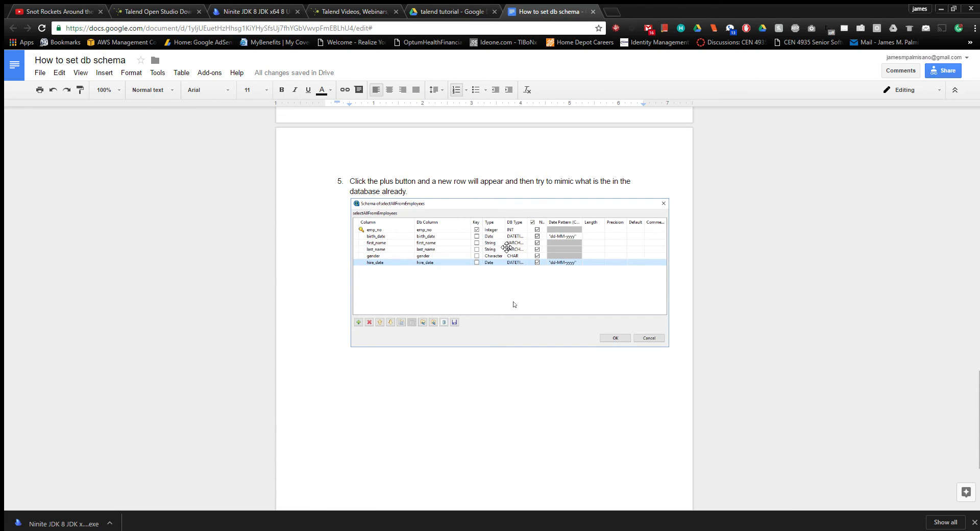
mouse_move(504, 263)
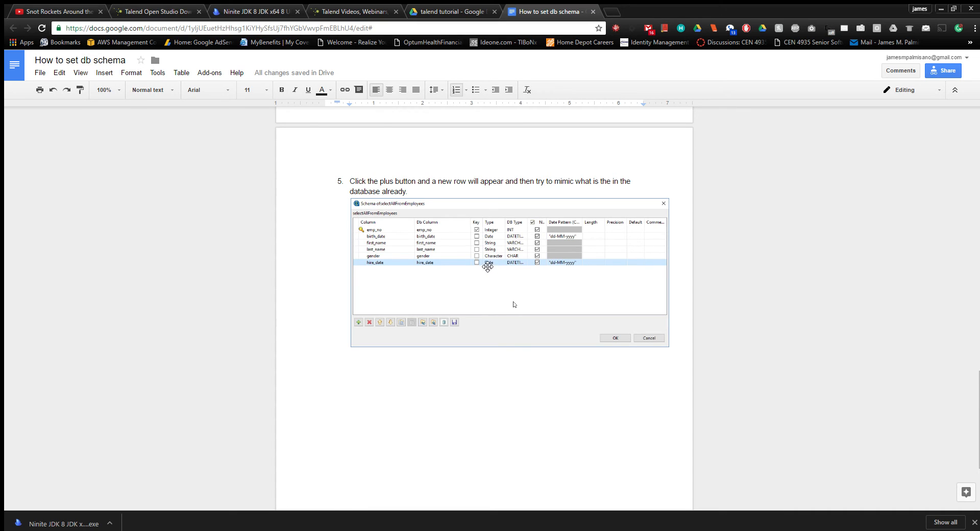
mouse_move(486, 231)
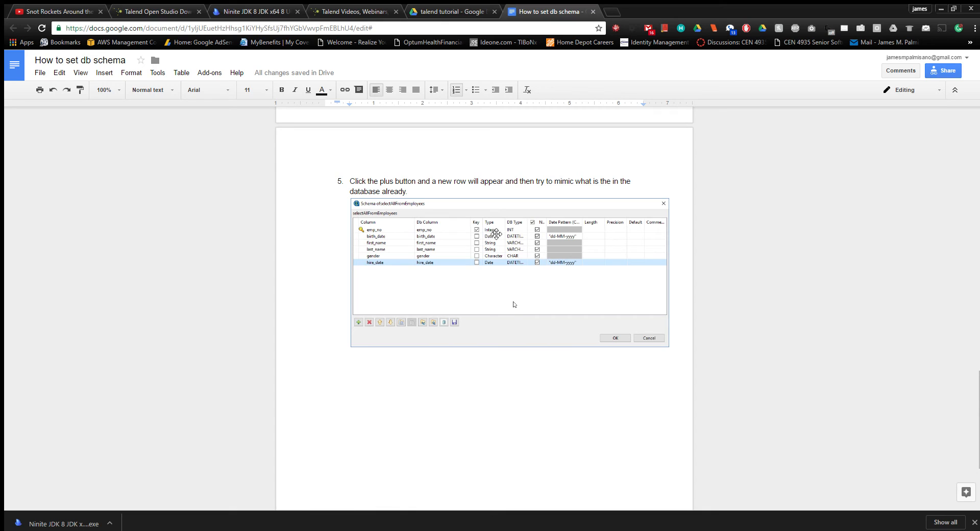
mouse_move(525, 237)
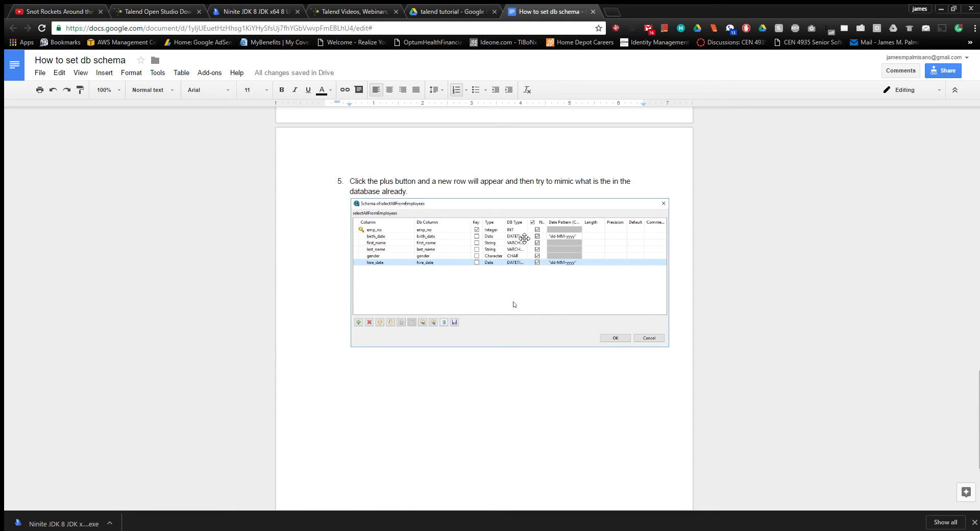
mouse_move(489, 219)
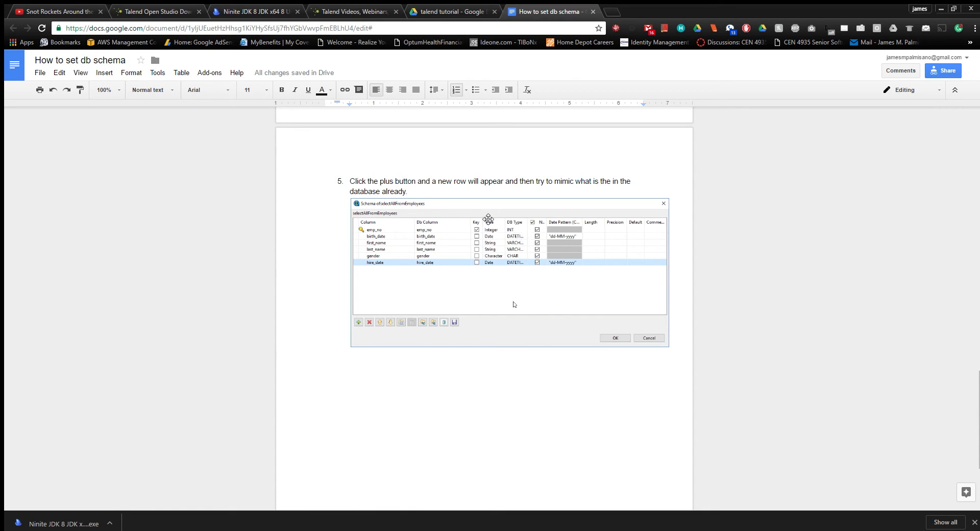
mouse_move(493, 285)
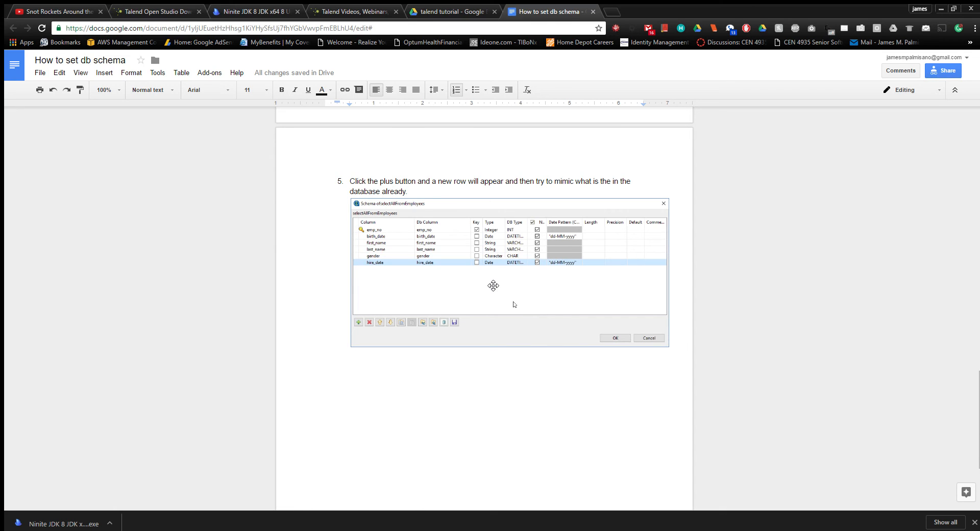
mouse_move(506, 295)
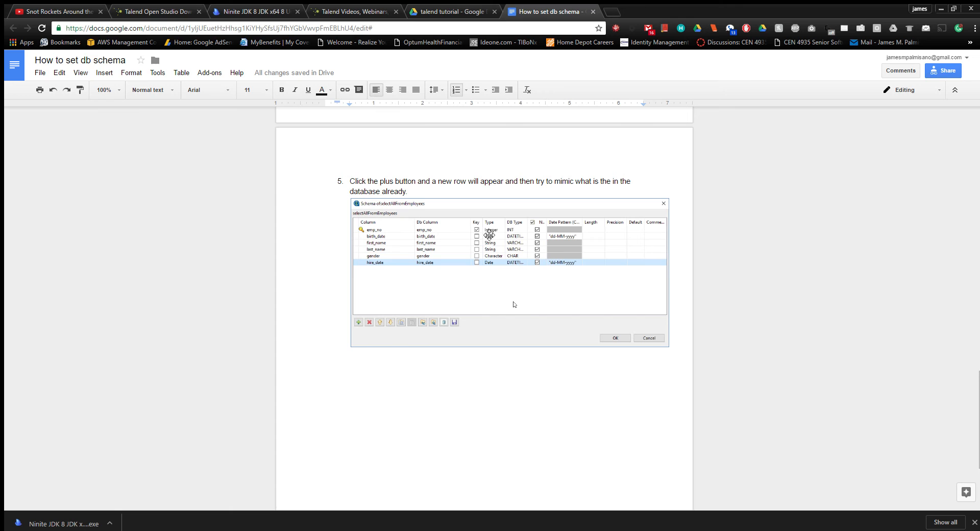
scroll(down, 3)
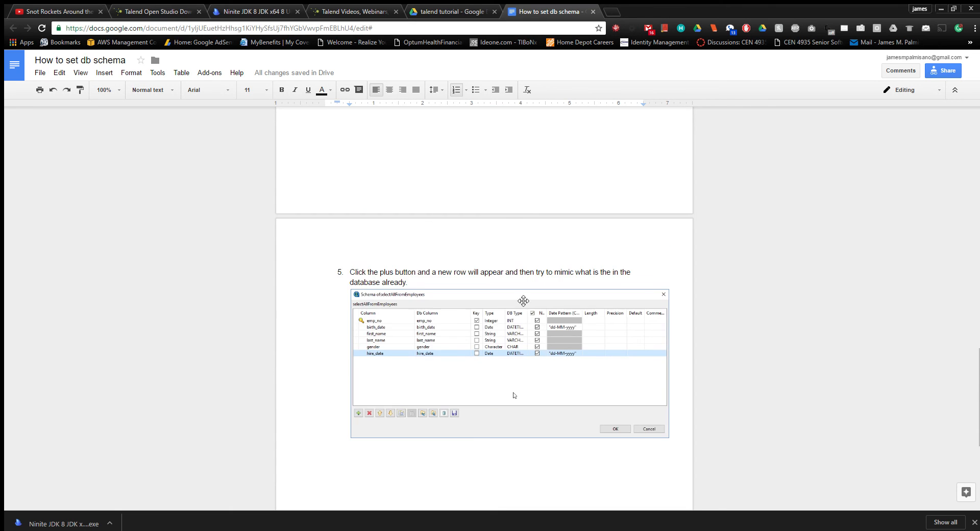
Scroll back up to step 3 with the MySQL databases and employees output.
scroll(up, 3)
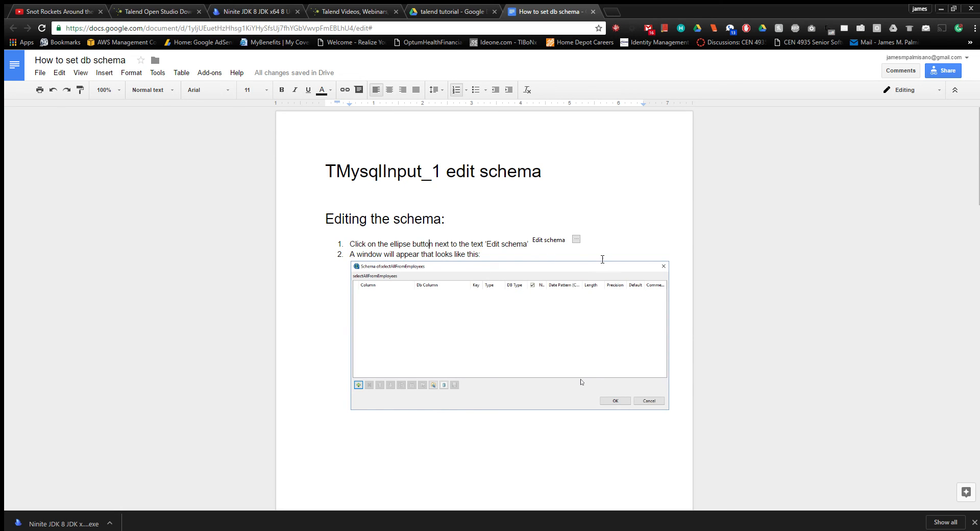
mouse_move(672, 366)
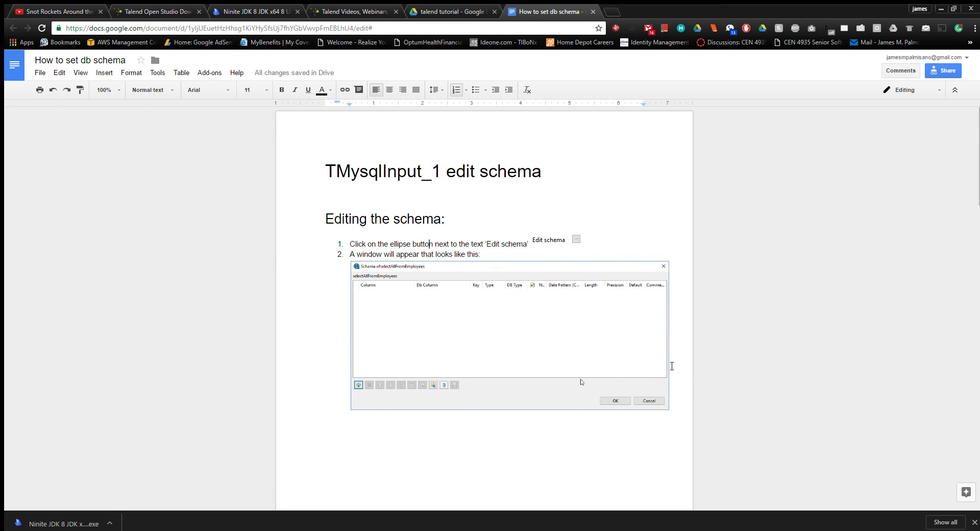
scroll(down, 3)
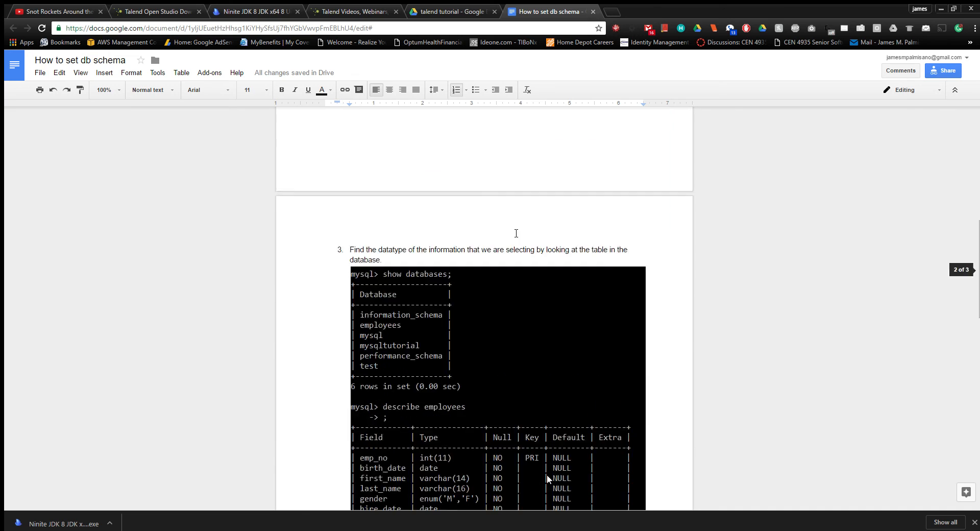
Scroll down again to step 5's filled-in schema rows and toolbar.
scroll(down, 3)
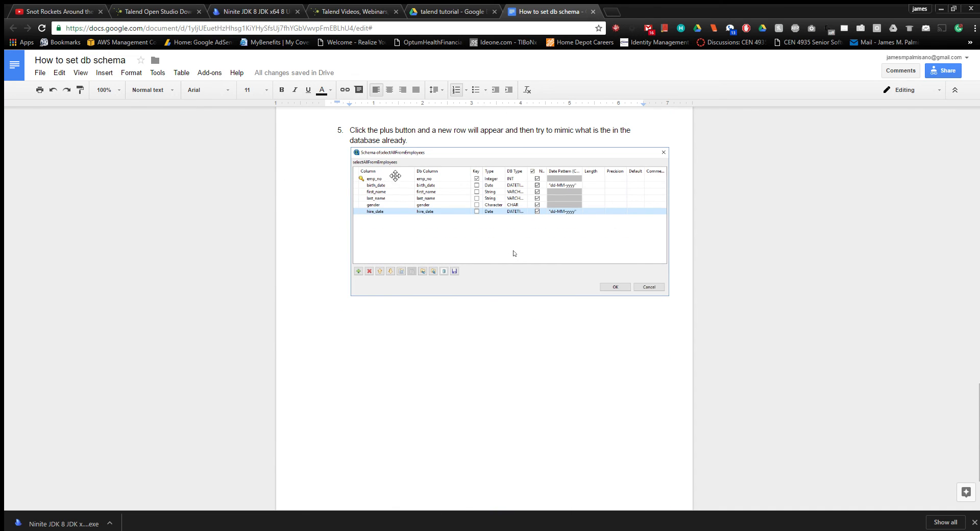
mouse_move(460, 277)
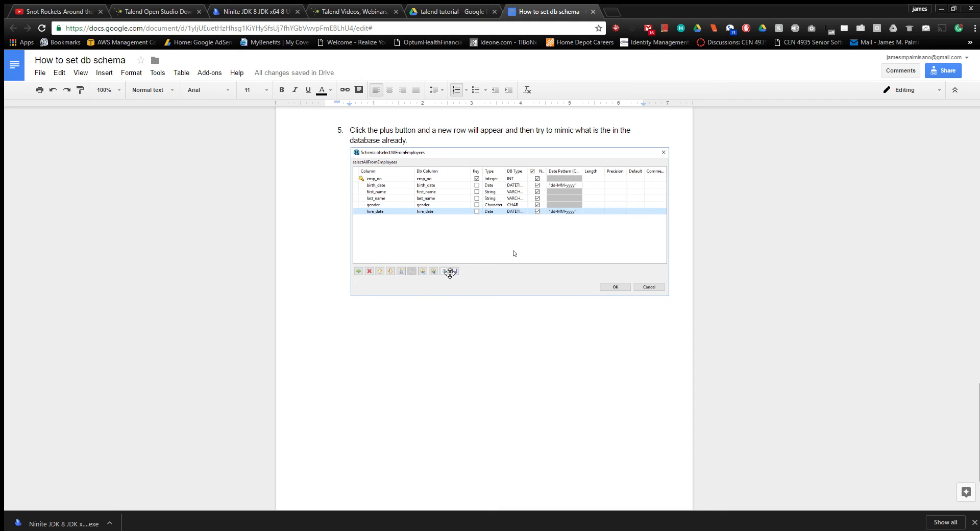
mouse_move(459, 274)
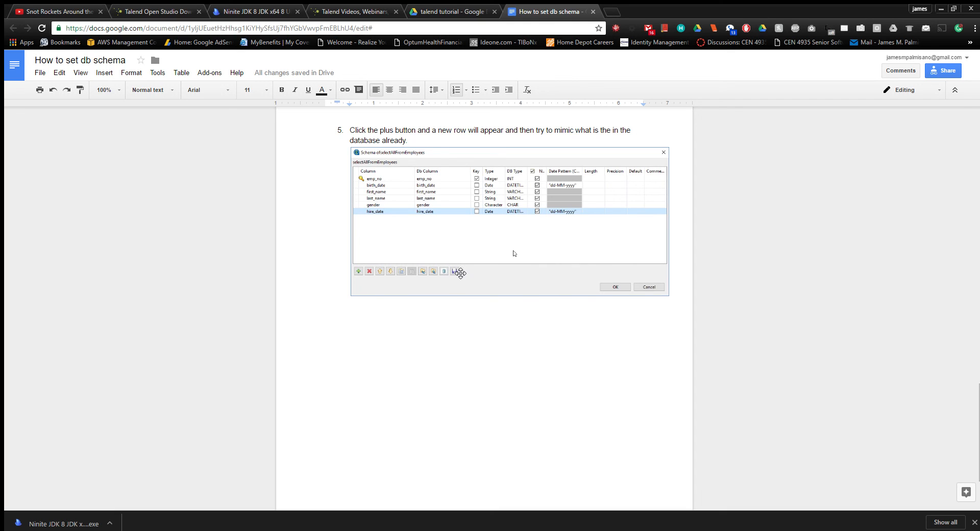